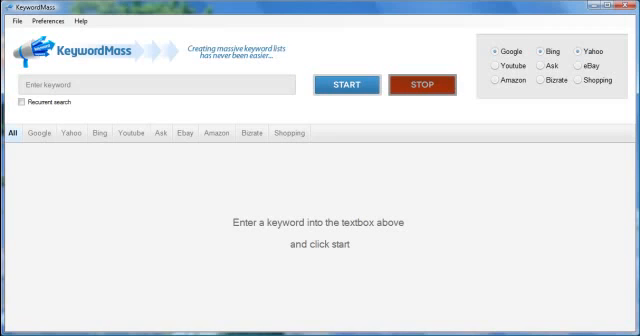
{"action": "mouse_move", "coordinate": [519, 251]}
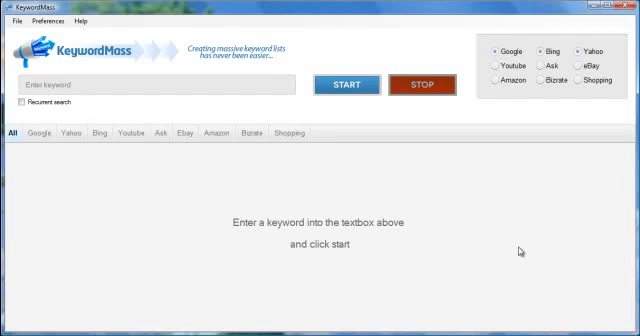
{"action": "mouse_move", "coordinate": [456, 229]}
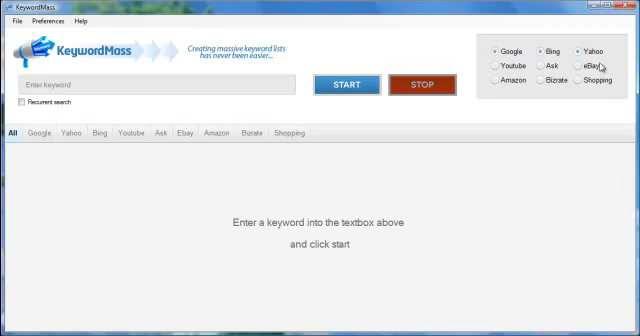
{"action": "mouse_move", "coordinate": [609, 116]}
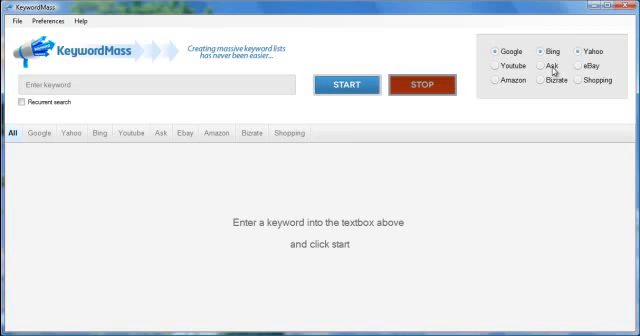
{"action": "mouse_move", "coordinate": [515, 66]}
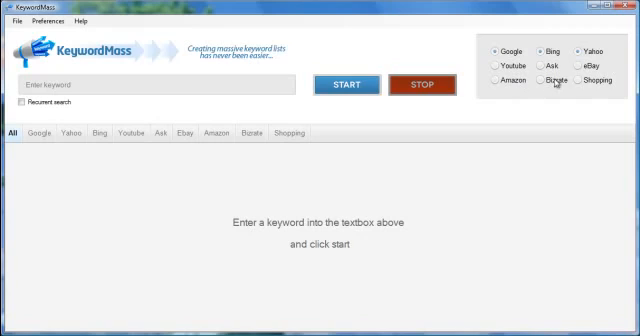
{"action": "mouse_move", "coordinate": [579, 111]}
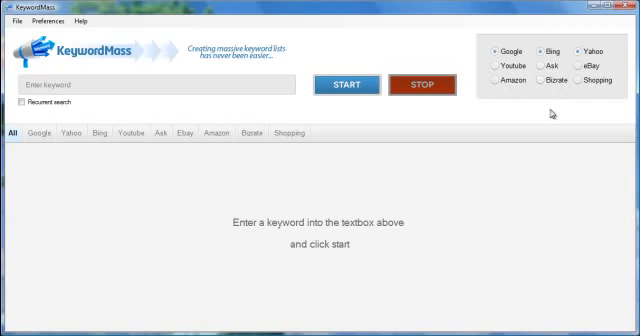
{"action": "mouse_move", "coordinate": [518, 105]}
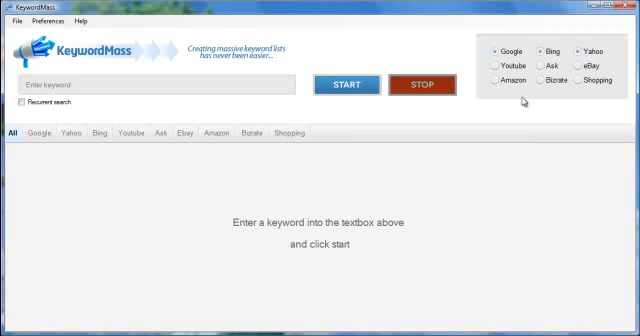
{"action": "mouse_move", "coordinate": [533, 110]}
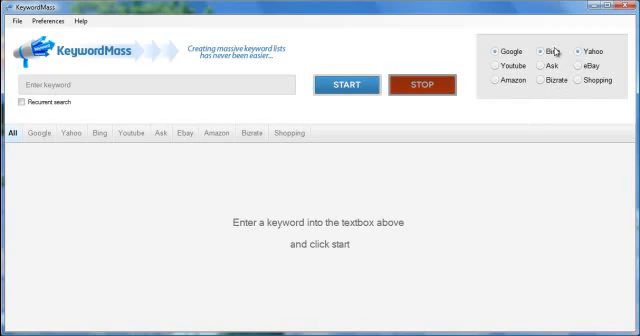
{"action": "mouse_move", "coordinate": [545, 120]}
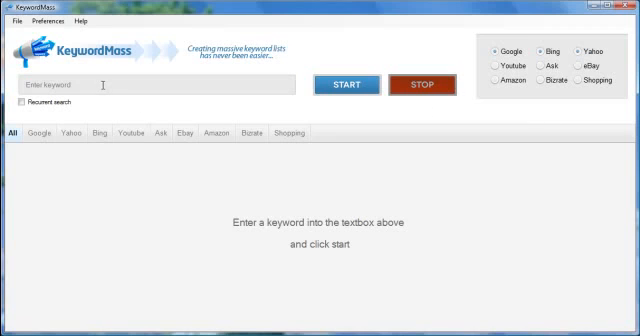
Enter 'weight loss' as the keyword with all nine search engines enabled as sources
{"action": "type", "text": "weight loss"}
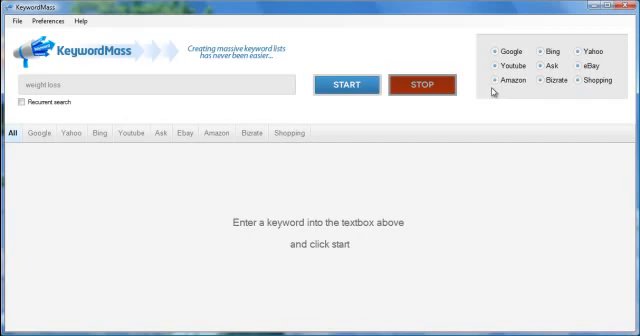
{"action": "mouse_move", "coordinate": [570, 118]}
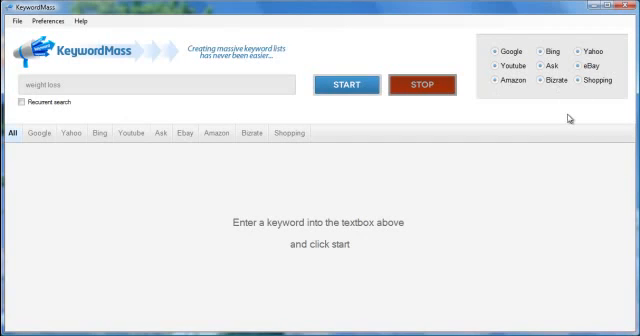
{"action": "mouse_move", "coordinate": [536, 109]}
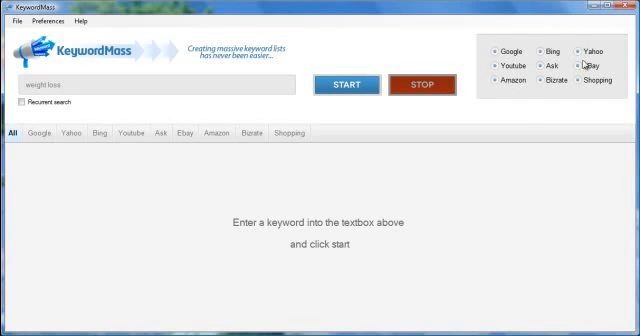
{"action": "mouse_move", "coordinate": [537, 110]}
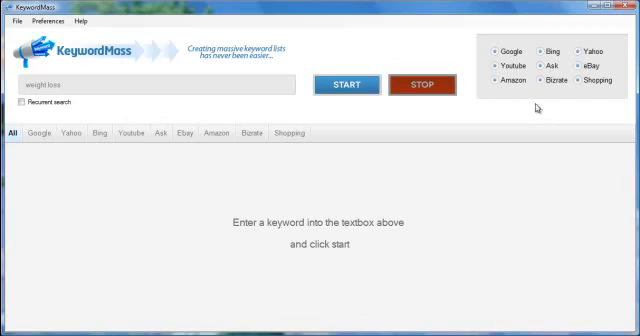
{"action": "mouse_move", "coordinate": [530, 105]}
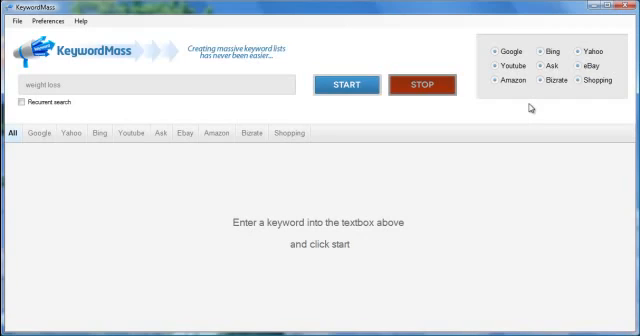
{"action": "mouse_move", "coordinate": [285, 237]}
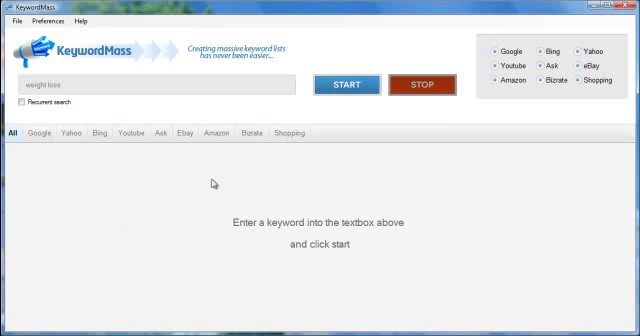
{"action": "mouse_move", "coordinate": [118, 195]}
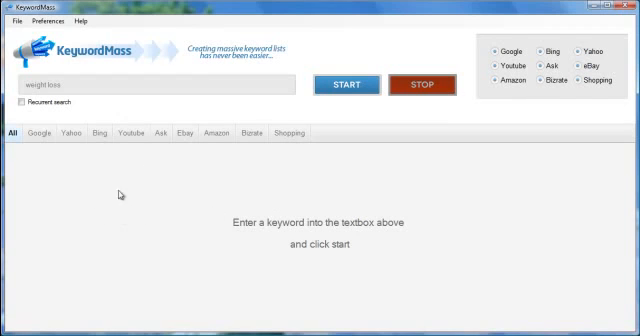
{"action": "mouse_move", "coordinate": [373, 169]}
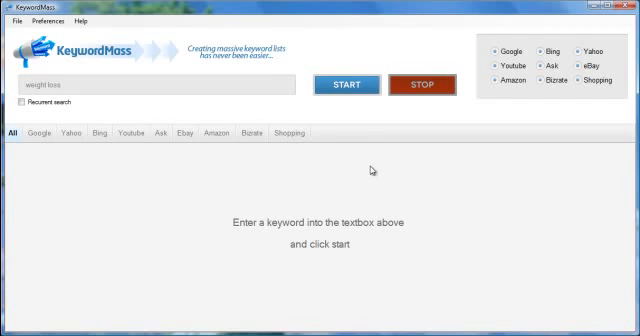
Start the 'weight loss' search so Google suggestions begin filling the All list (413 so far)
{"action": "left_click", "coordinate": [345, 84]}
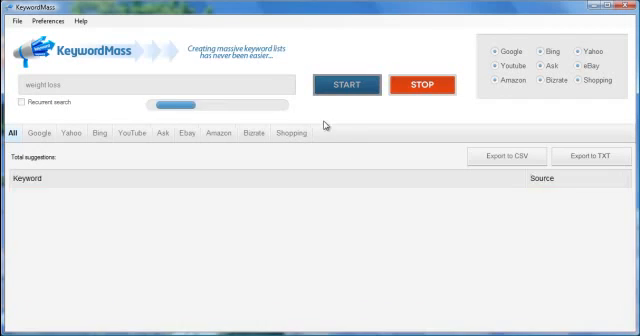
{"action": "left_click", "coordinate": [345, 84]}
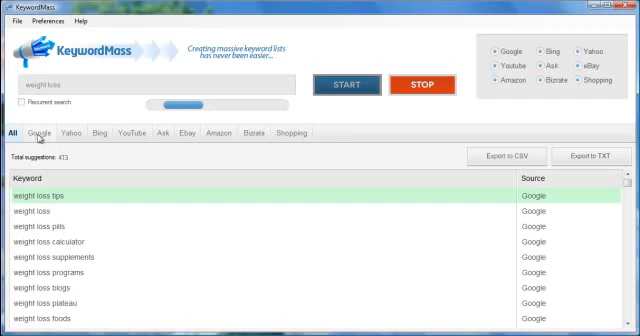
Inspect the Bing, Yahoo and YouTube suggestion lists, then return to the combined All list
{"action": "left_click", "coordinate": [43, 132]}
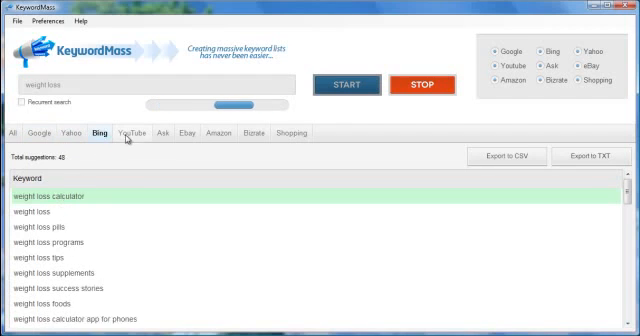
{"action": "left_click", "coordinate": [36, 133]}
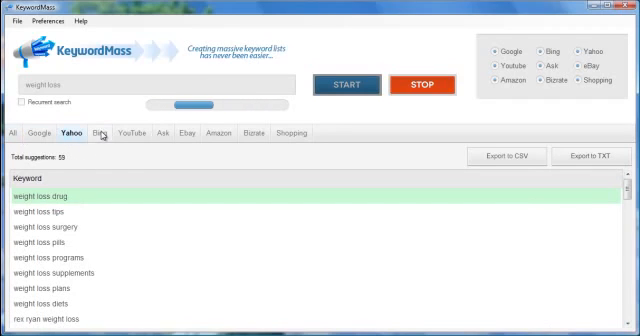
{"action": "left_click", "coordinate": [135, 133]}
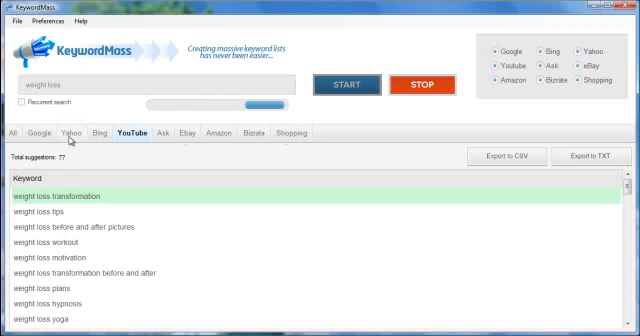
{"action": "left_click", "coordinate": [12, 132]}
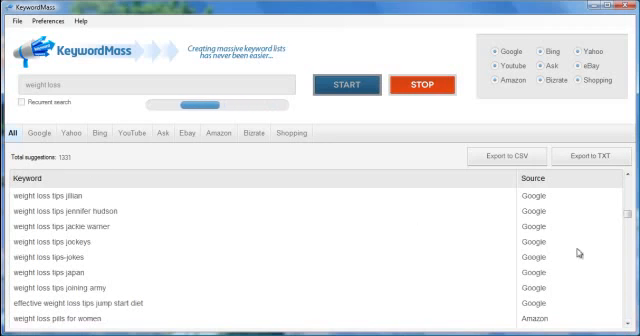
Scroll the All list while the search completes at 1,592 total suggestions
{"action": "scroll", "scroll_direction": "down", "scroll_amount": 3}
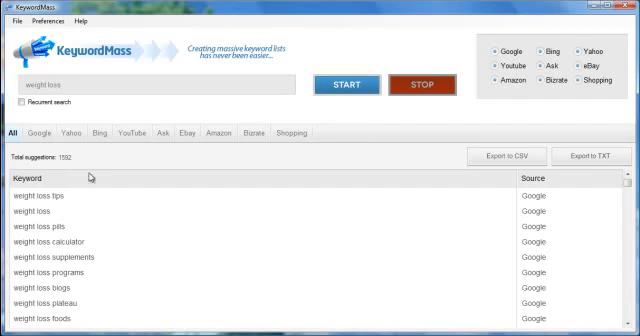
{"action": "mouse_move", "coordinate": [565, 210]}
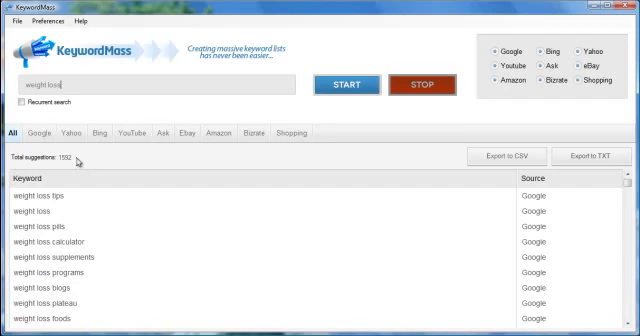
{"action": "mouse_move", "coordinate": [146, 224]}
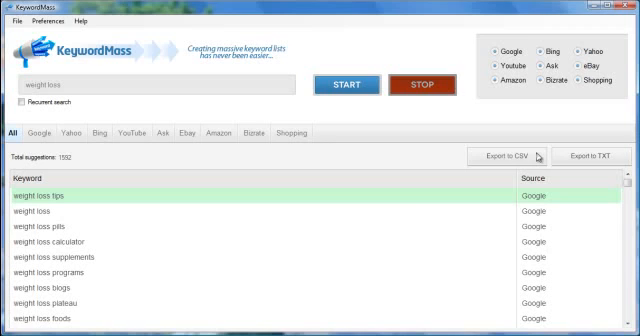
{"action": "mouse_move", "coordinate": [617, 161]}
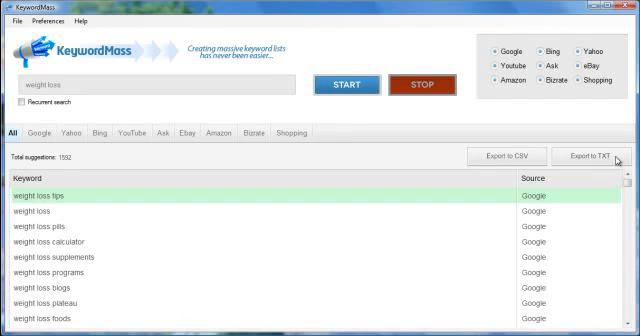
Bring up the Copy context menu on the 'weight loss tips' suggestion row
{"action": "right_click", "coordinate": [40, 196]}
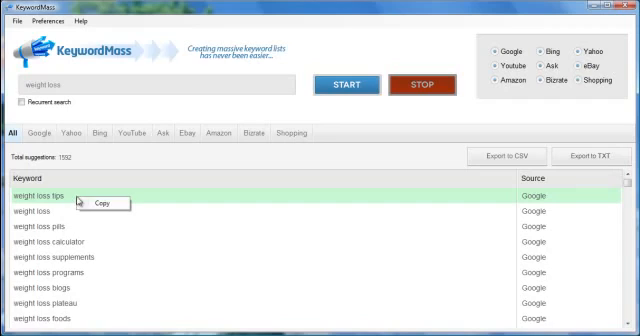